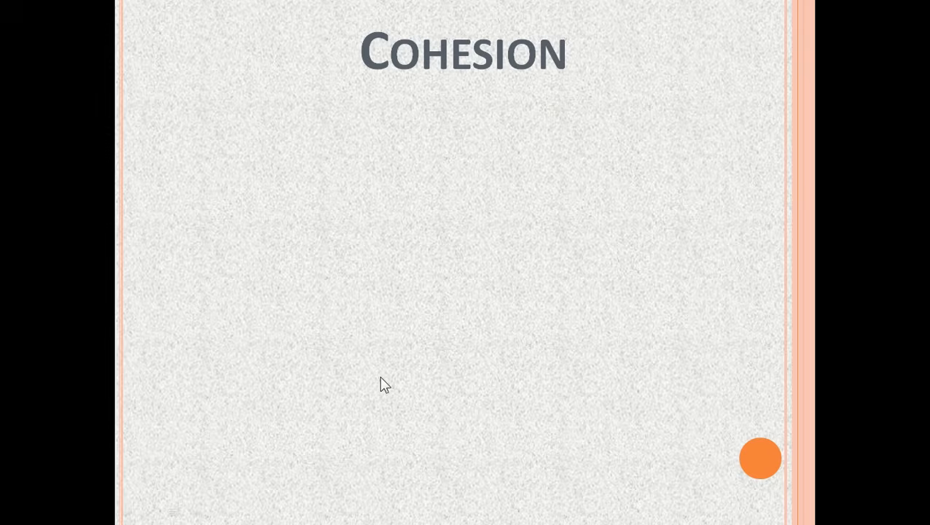
{"action": "mouse_move", "coordinate": [469, 117]}
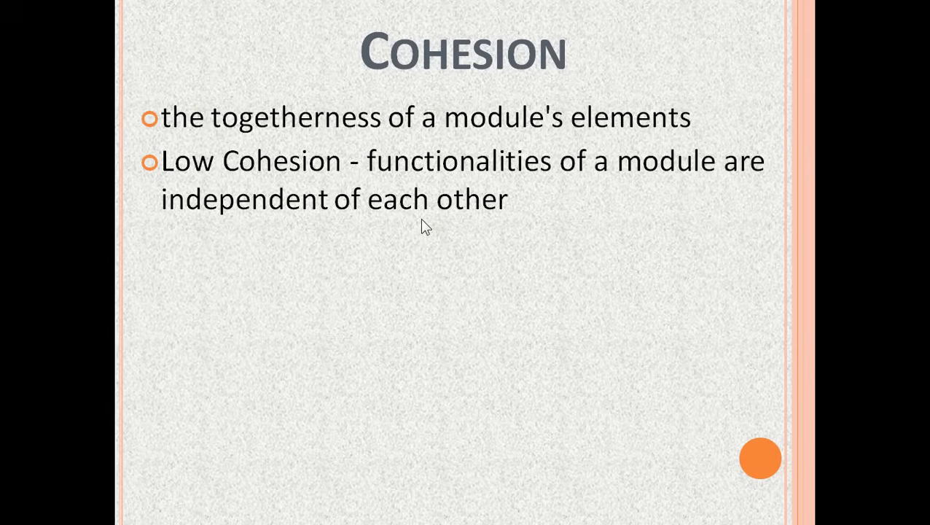
{"action": "mouse_move", "coordinate": [445, 264]}
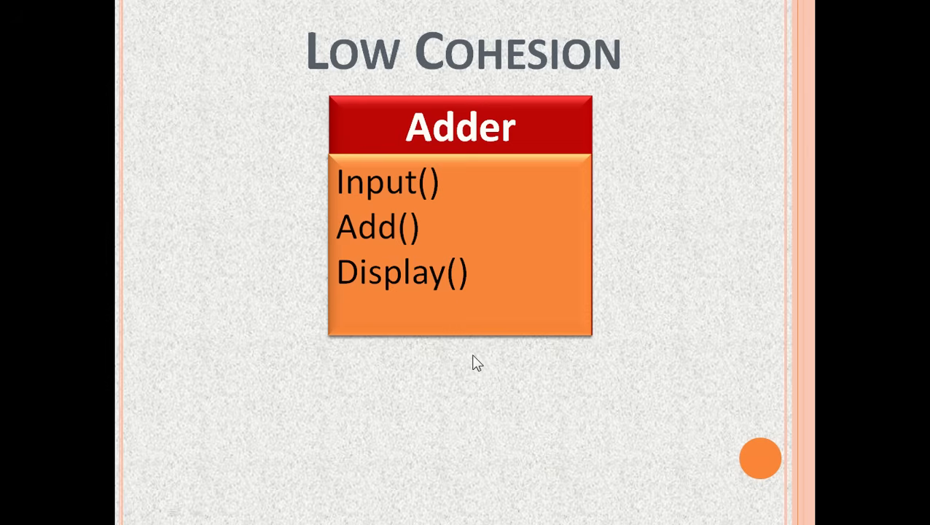
{"action": "mouse_move", "coordinate": [478, 159]}
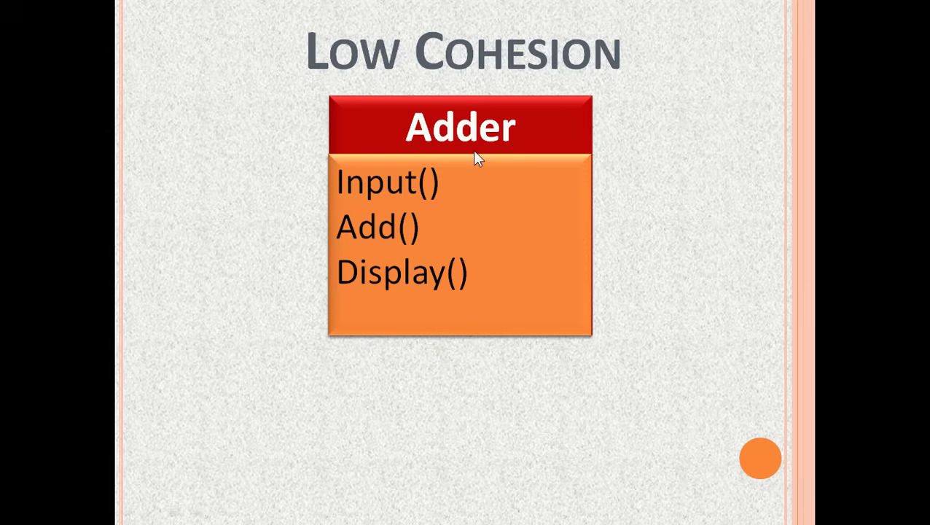
{"action": "mouse_move", "coordinate": [455, 191]}
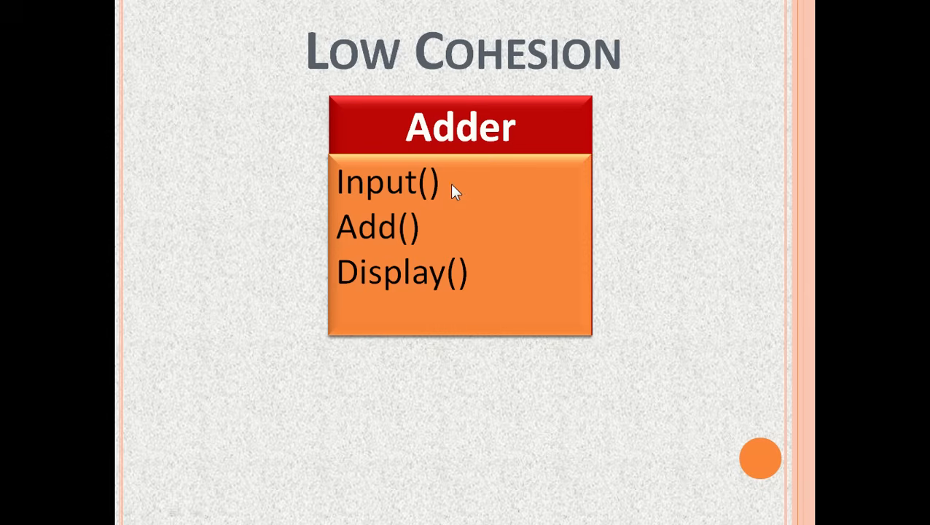
{"action": "mouse_move", "coordinate": [446, 232]}
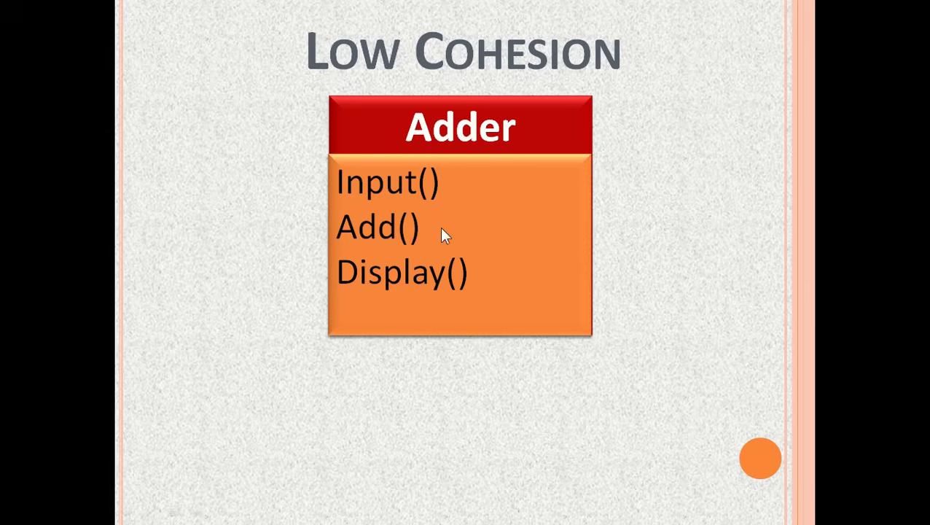
{"action": "mouse_move", "coordinate": [446, 244]}
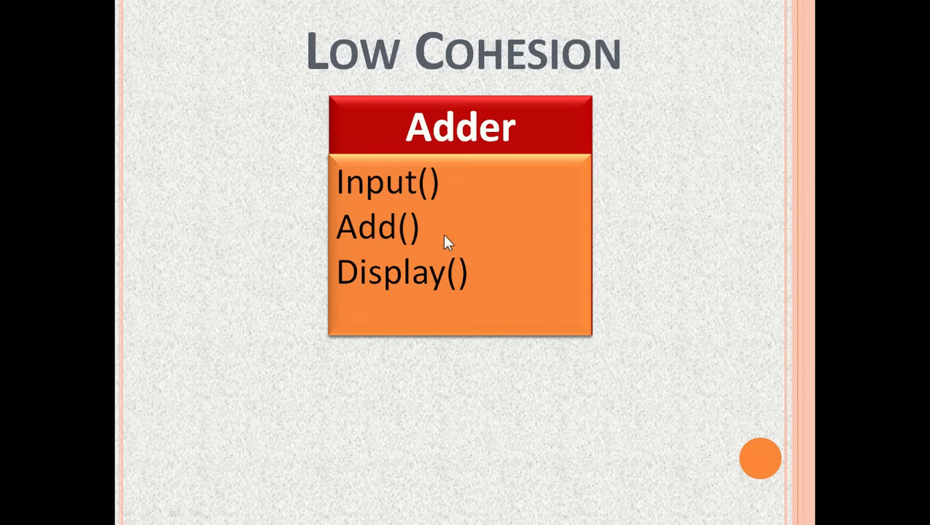
{"action": "mouse_move", "coordinate": [490, 280]}
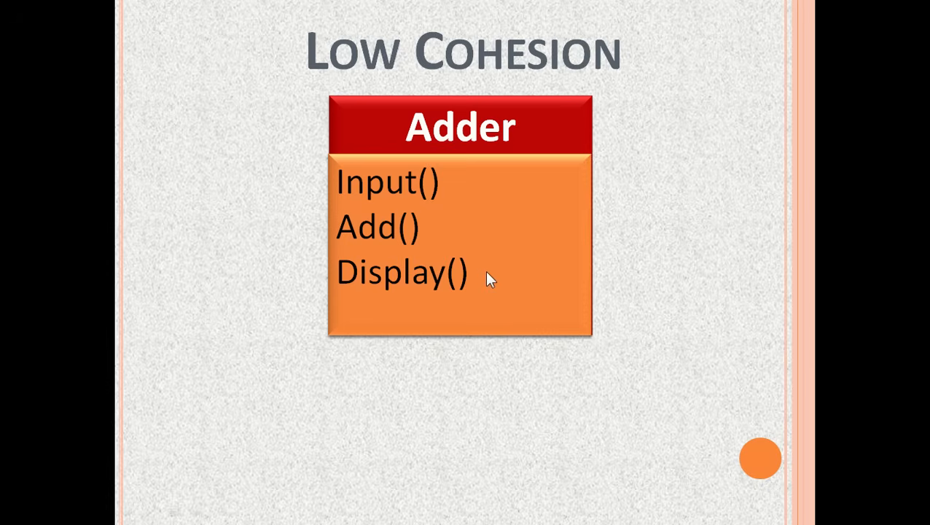
{"action": "mouse_move", "coordinate": [498, 397]}
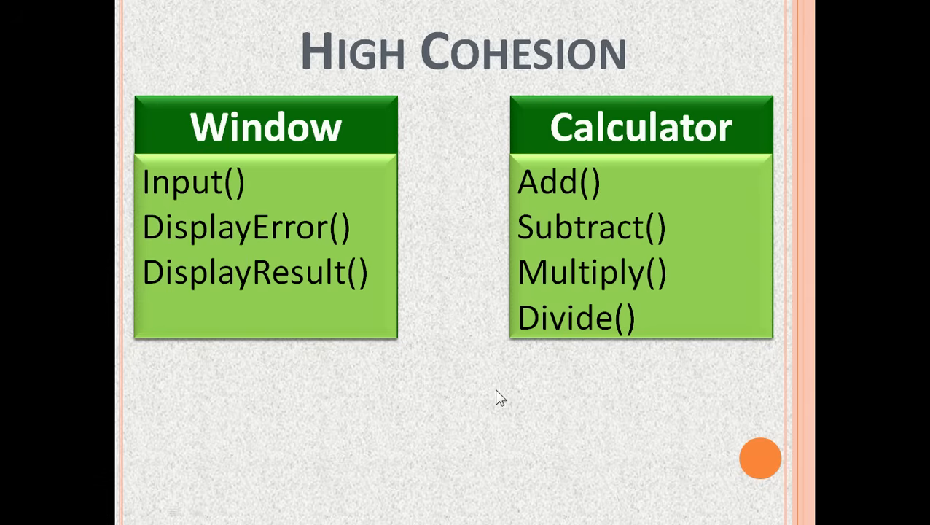
{"action": "mouse_move", "coordinate": [321, 154]}
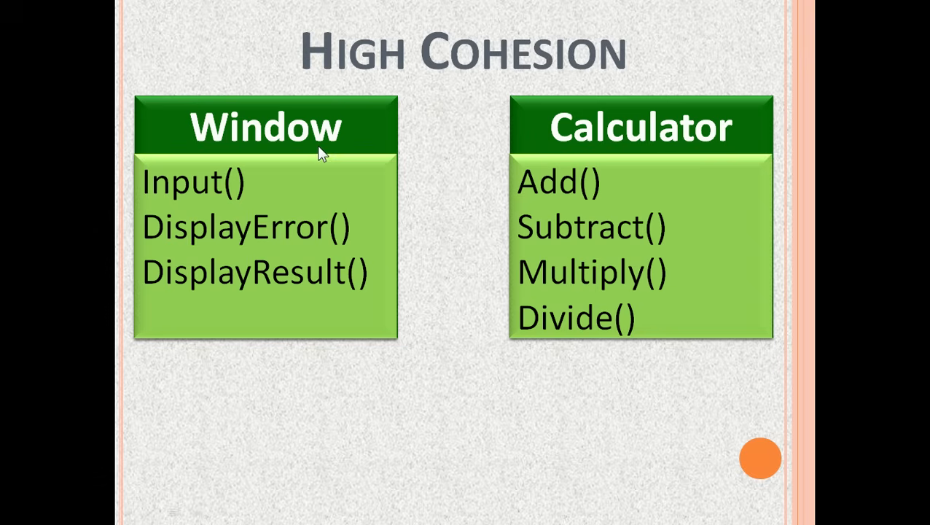
{"action": "mouse_move", "coordinate": [287, 182]}
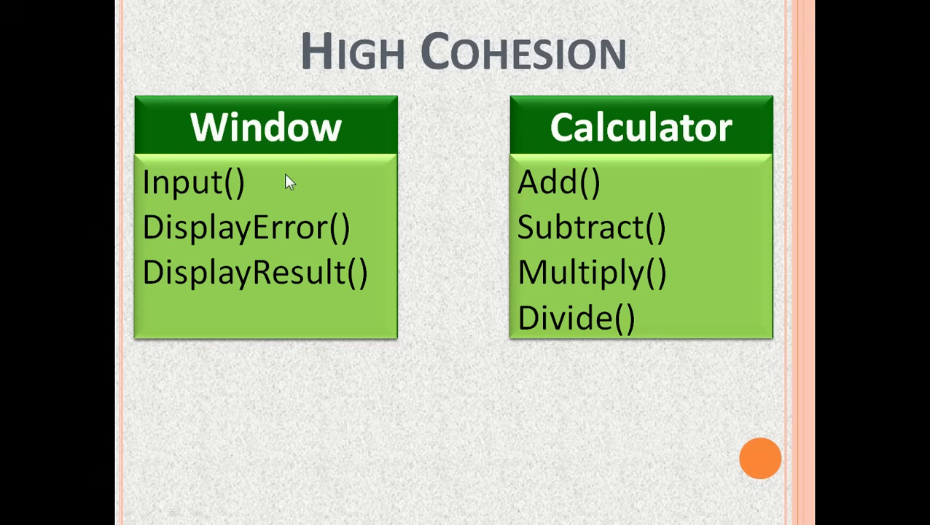
{"action": "mouse_move", "coordinate": [386, 293]}
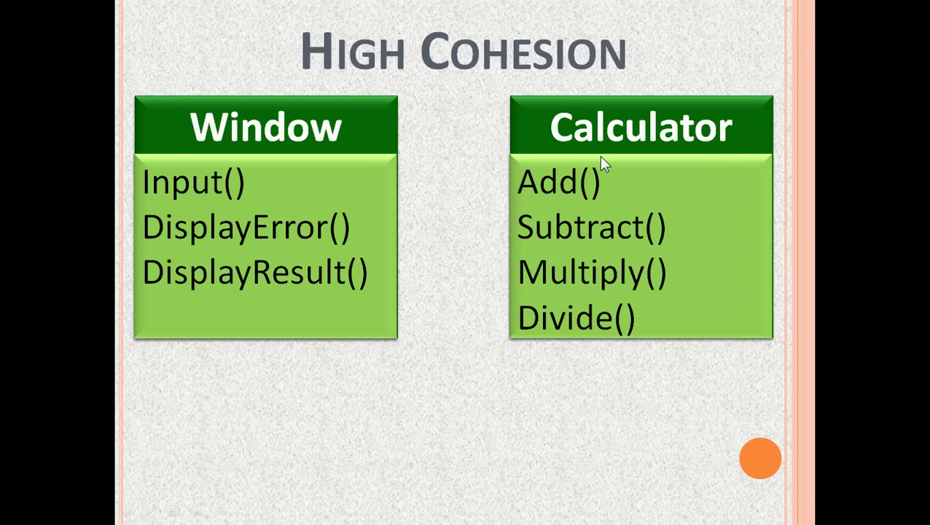
{"action": "mouse_move", "coordinate": [672, 225]}
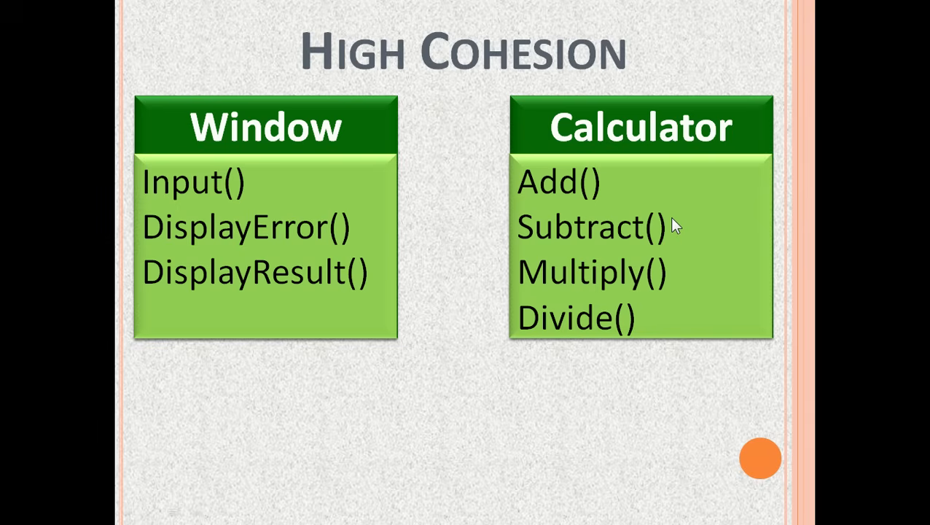
{"action": "mouse_move", "coordinate": [477, 374]}
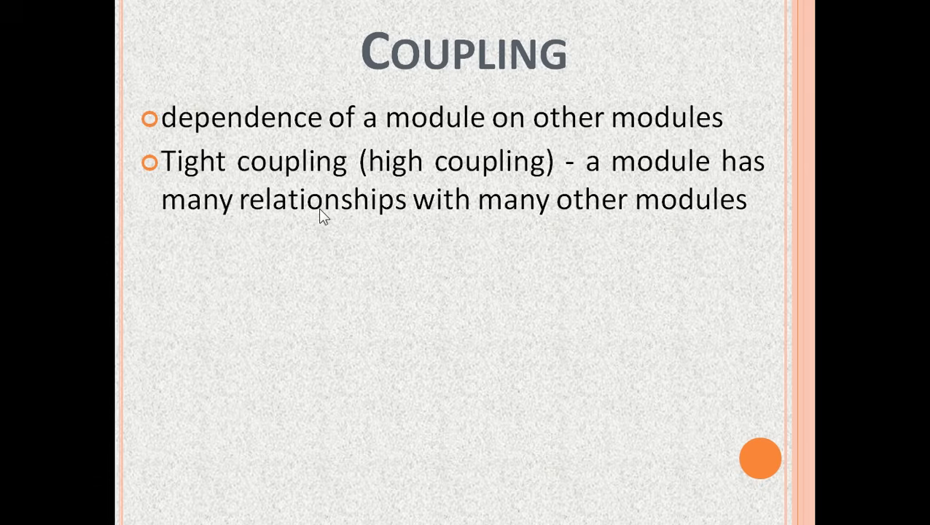
{"action": "mouse_move", "coordinate": [334, 246]}
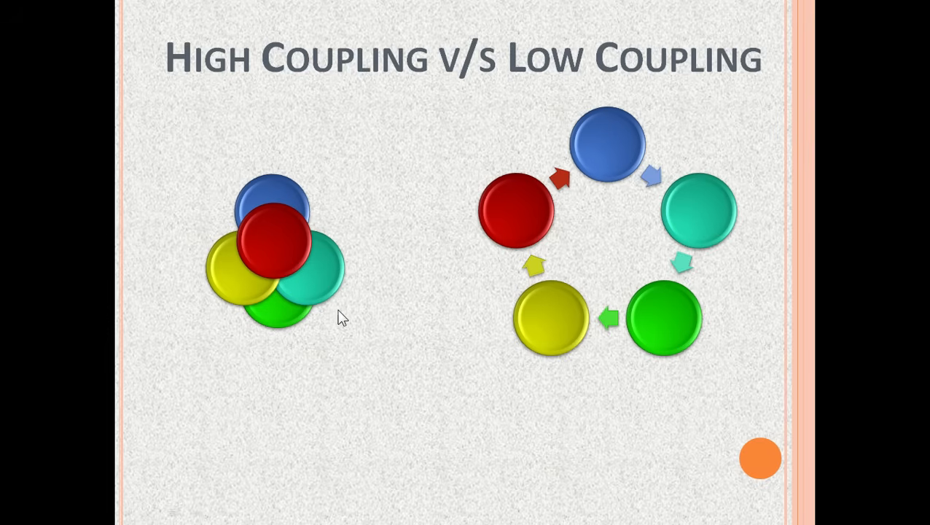
{"action": "mouse_move", "coordinate": [282, 354]}
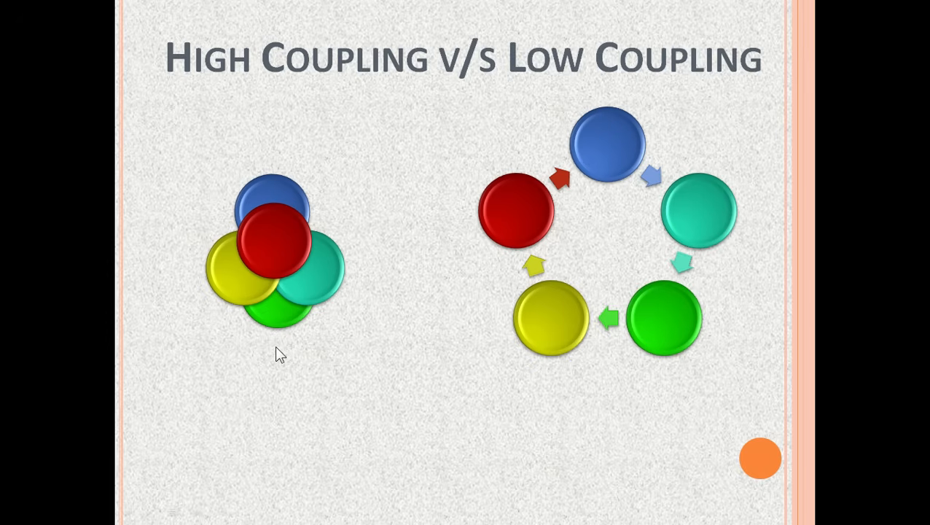
{"action": "mouse_move", "coordinate": [583, 391]}
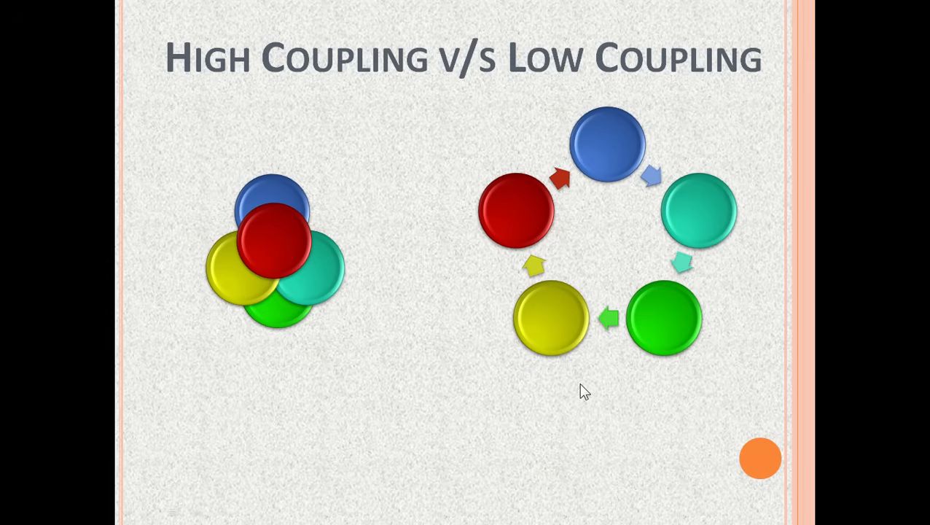
{"action": "mouse_move", "coordinate": [569, 369]}
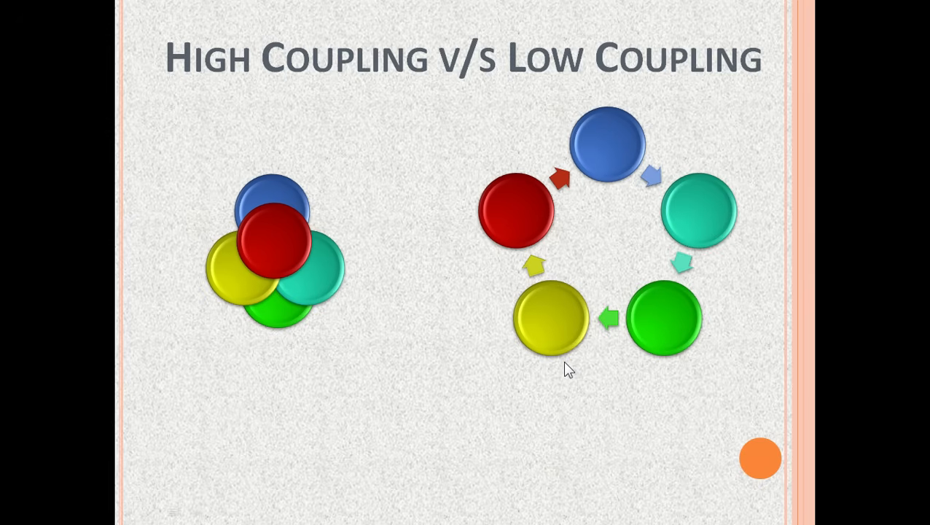